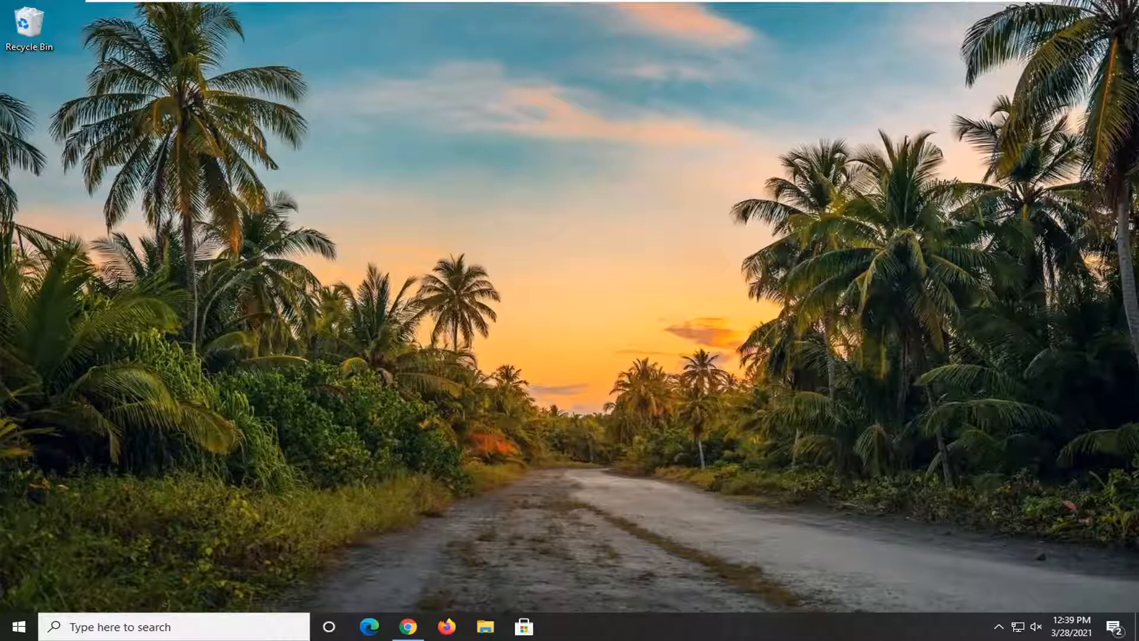
mouse_move(408, 627)
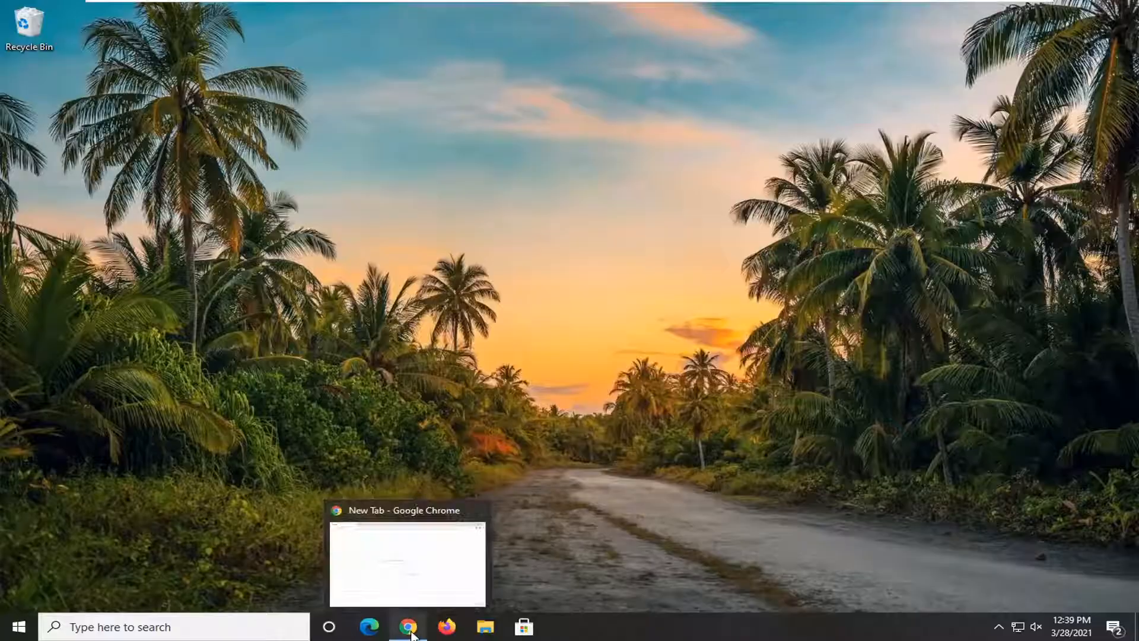
- Launch Google Chrome from the taskbar to a new tab
left_click(408, 626)
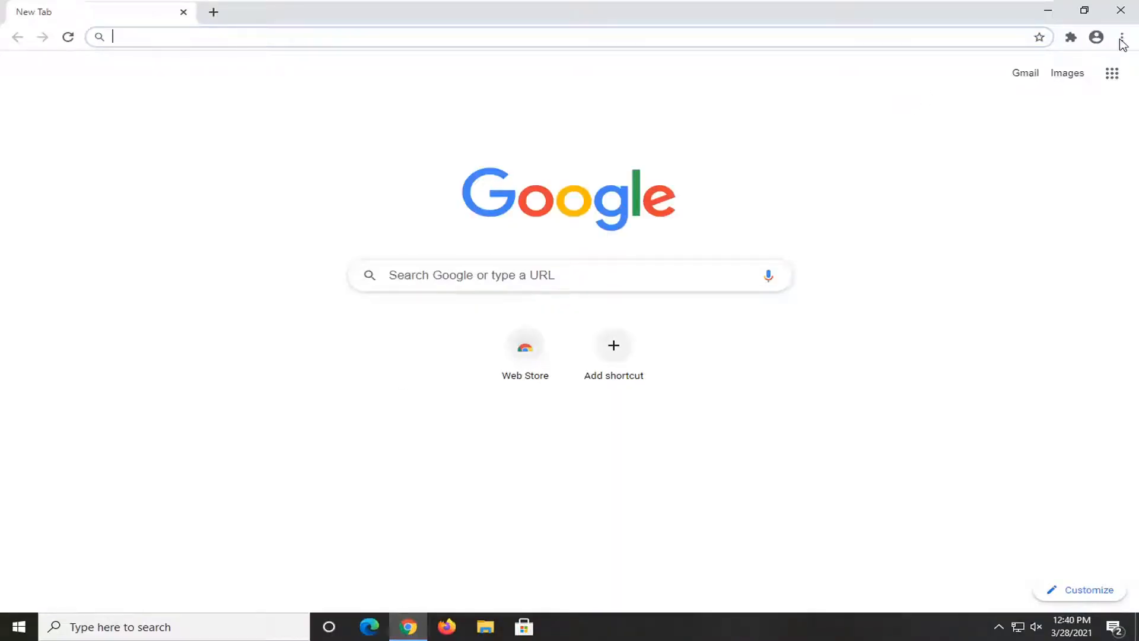
mouse_move(1121, 36)
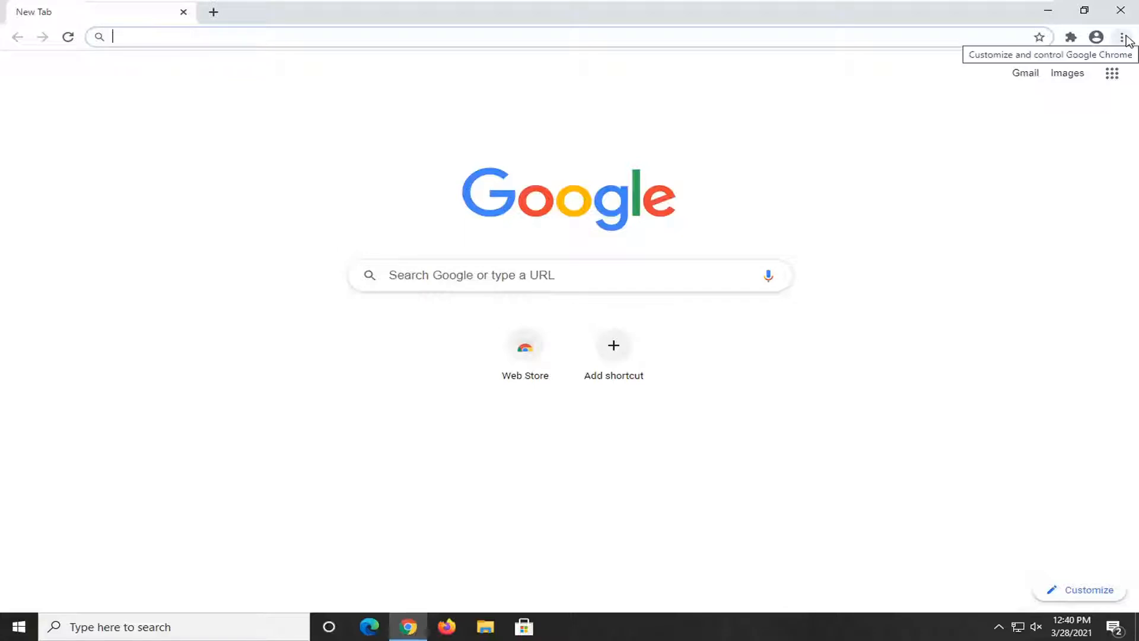
mouse_move(1126, 38)
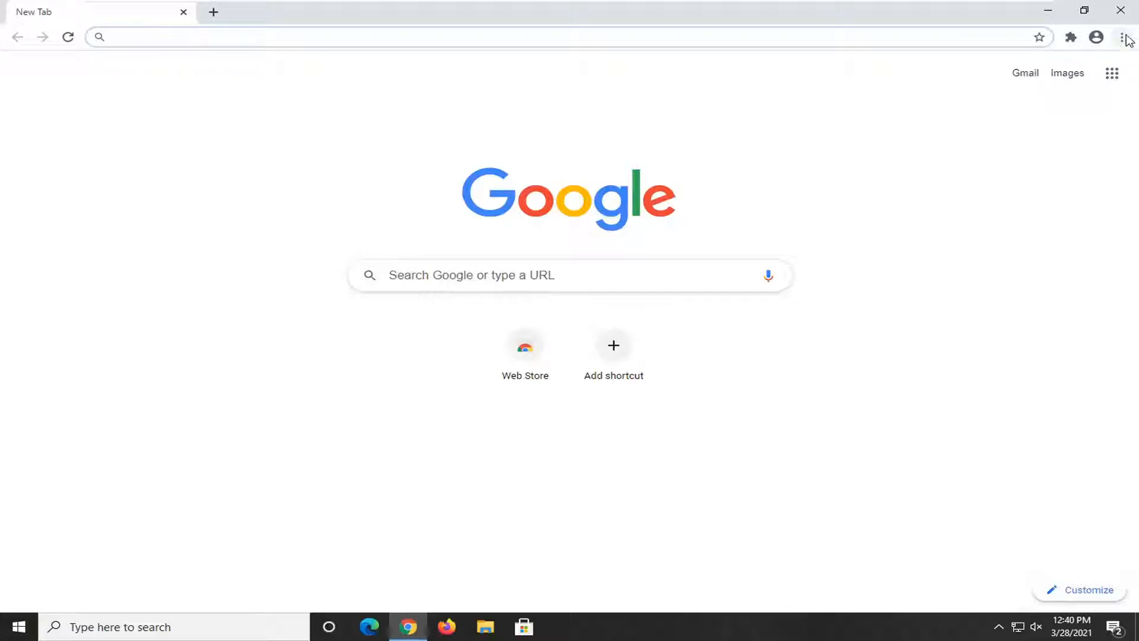
- Reach the Clear browsing data dialog via the Chrome menu's More tools
left_click(1122, 36)
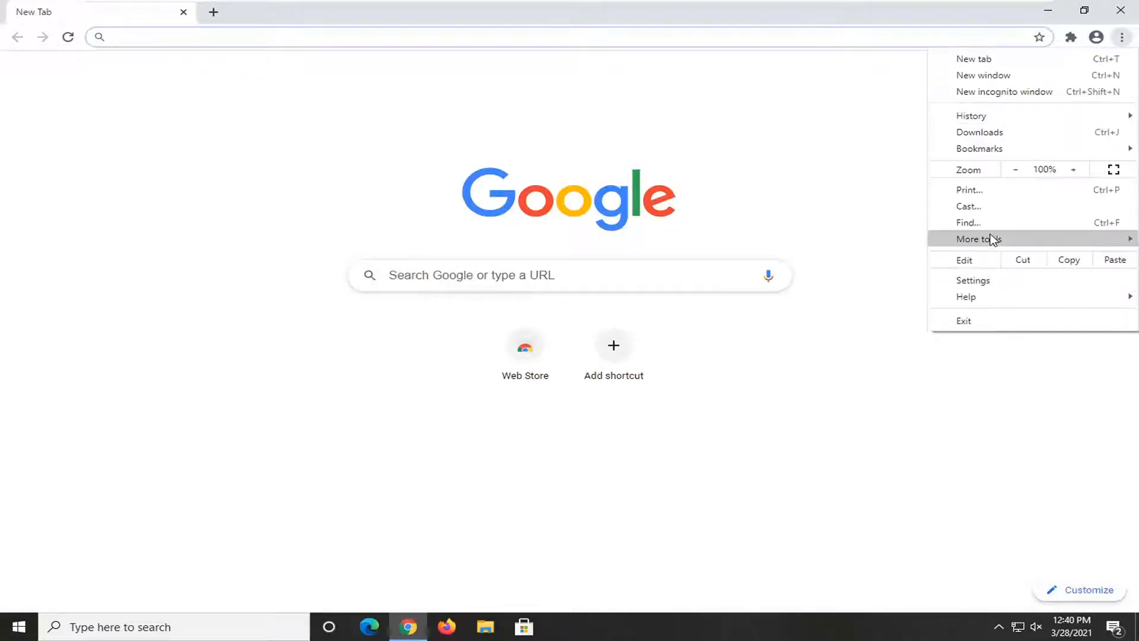
left_click(980, 239)
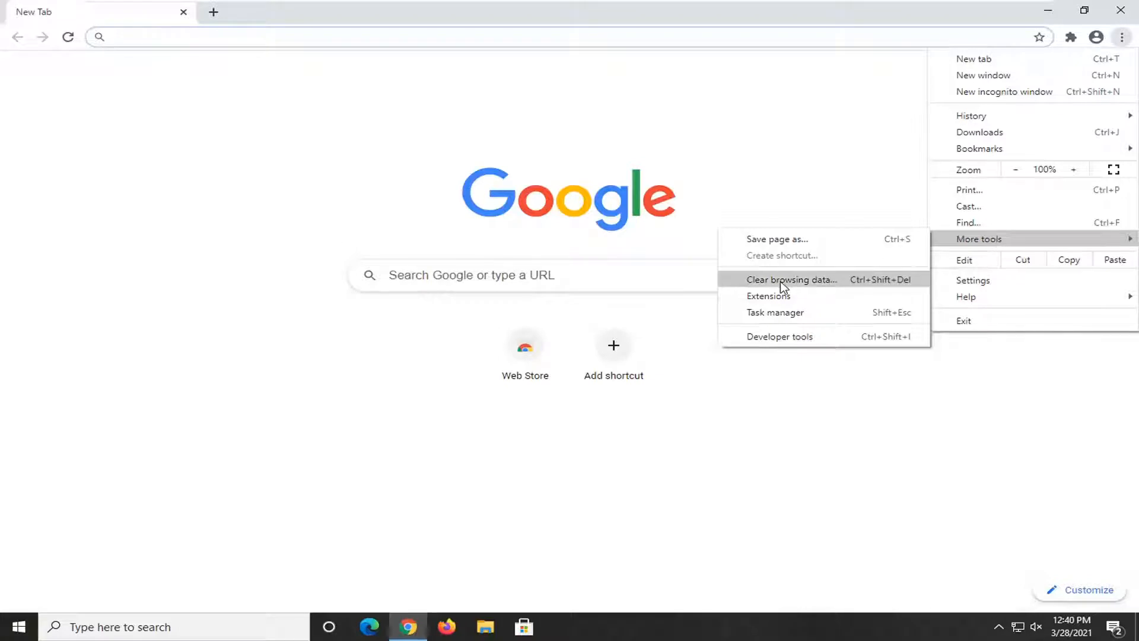
left_click(791, 280)
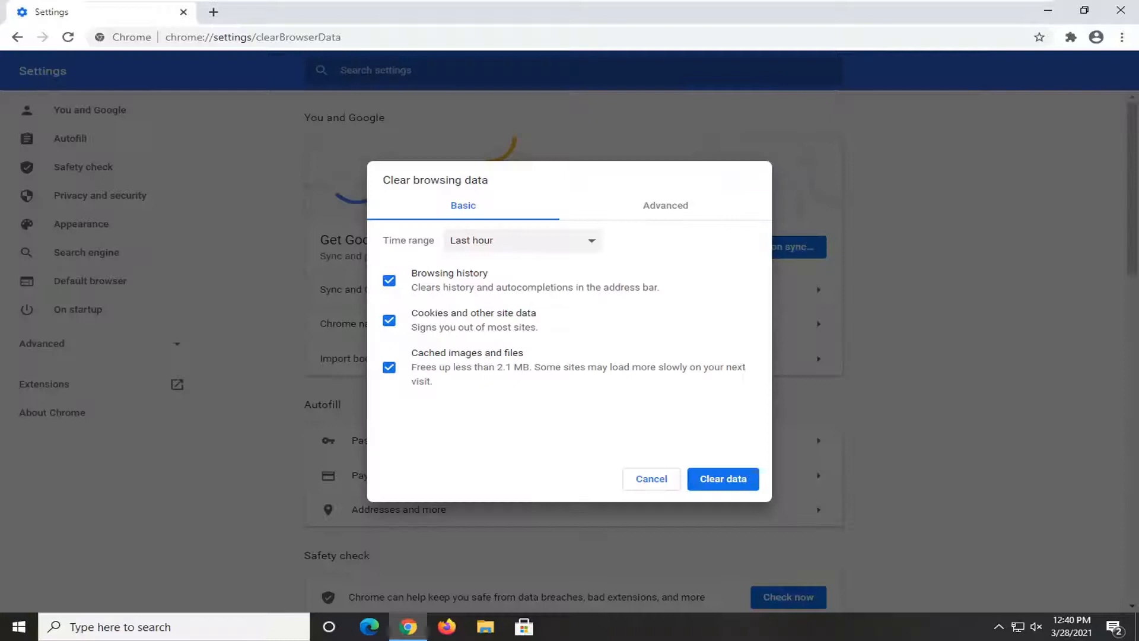
- Finish clearing browsing data, close Chrome, and go to Windows Date & time settings from the taskbar clock
left_click(521, 240)
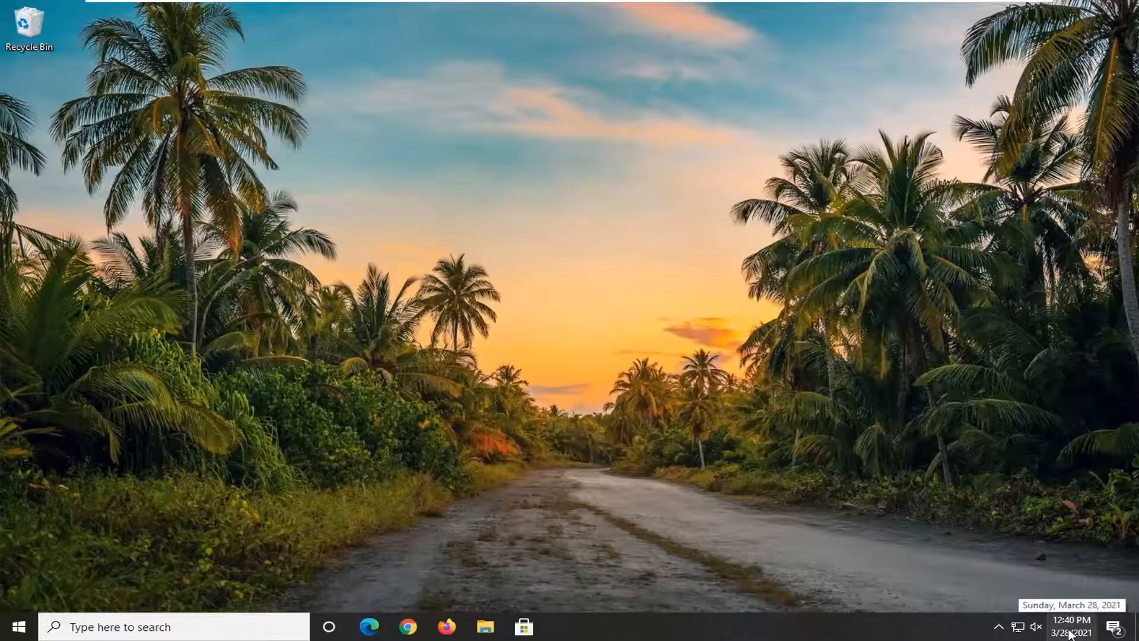
right_click(1082, 626)
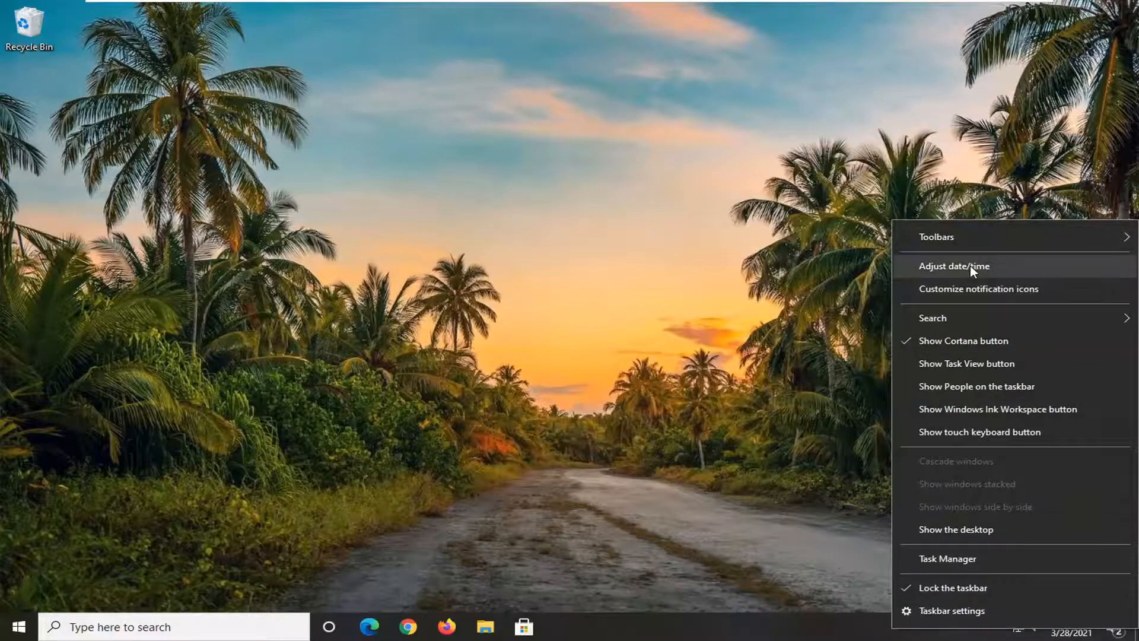
left_click(954, 265)
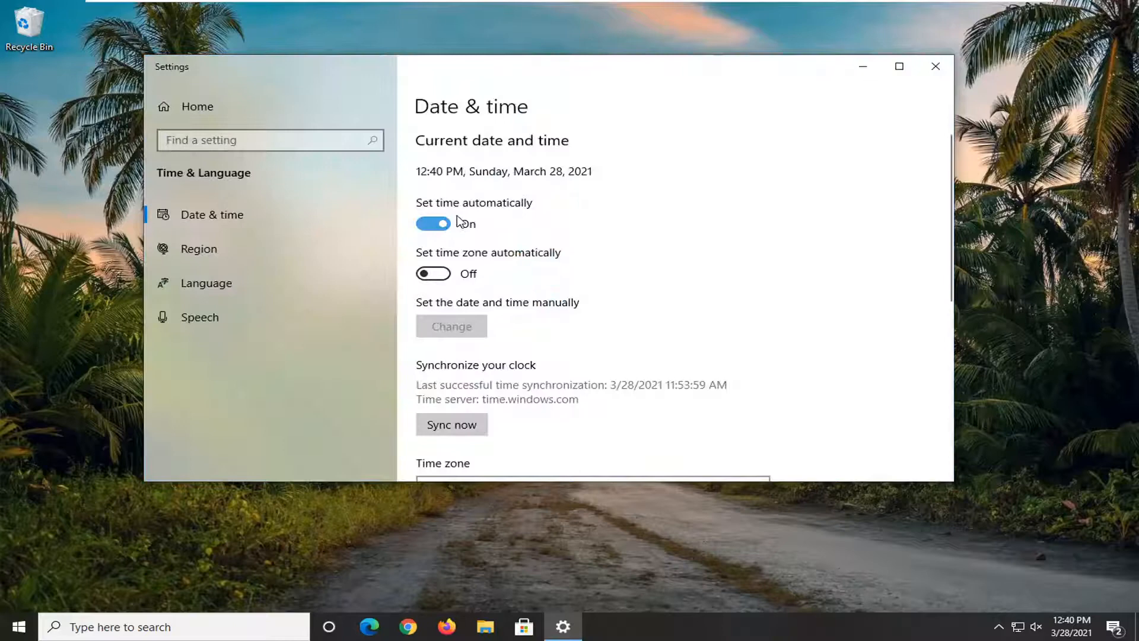
- Re-enable Set time automatically, sync the clock now, and close Settings
left_click(433, 223)
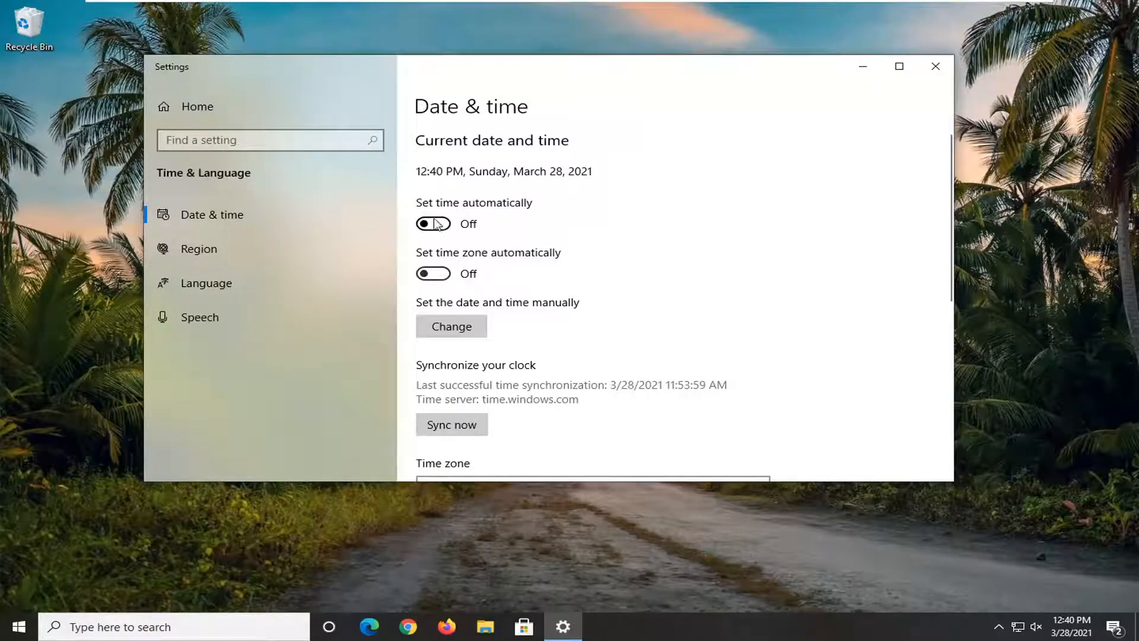
left_click(433, 223)
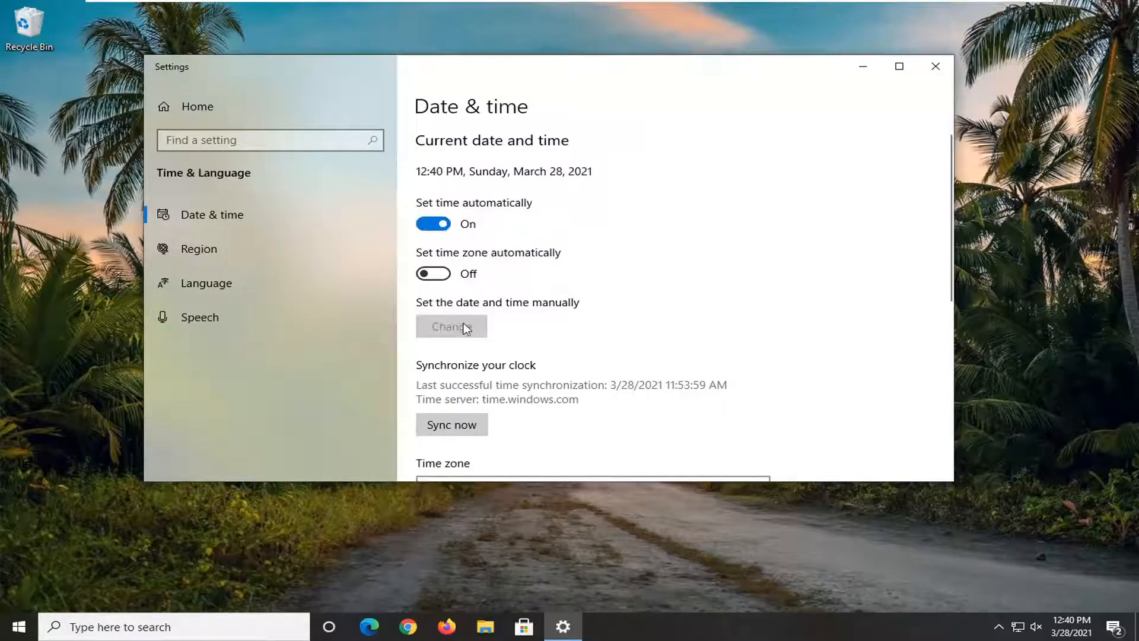
mouse_move(473, 344)
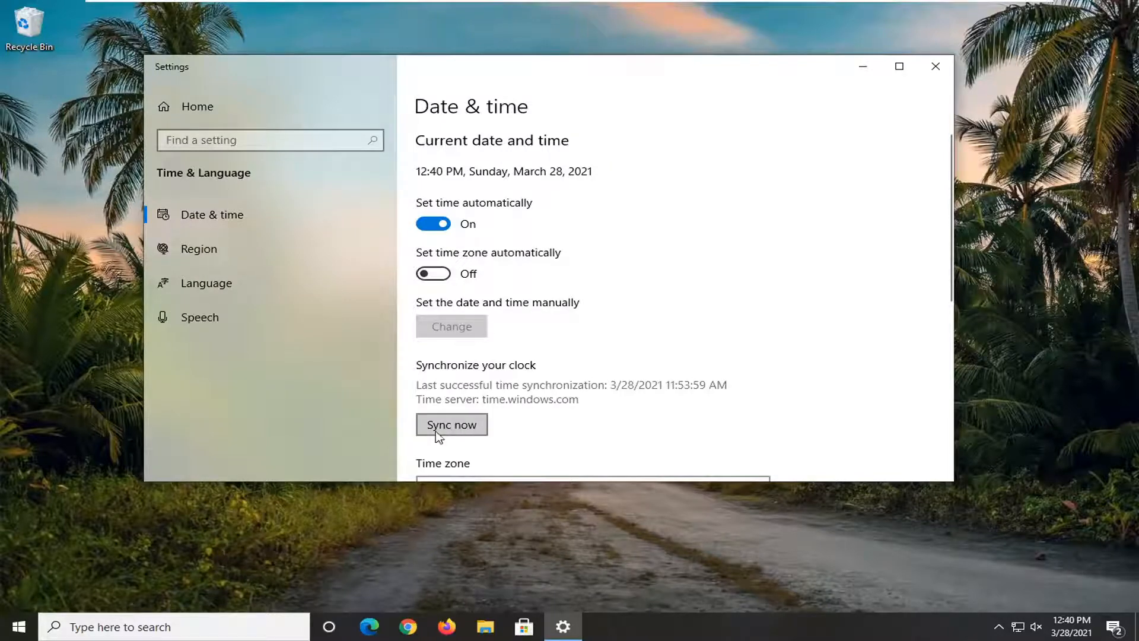
left_click(450, 424)
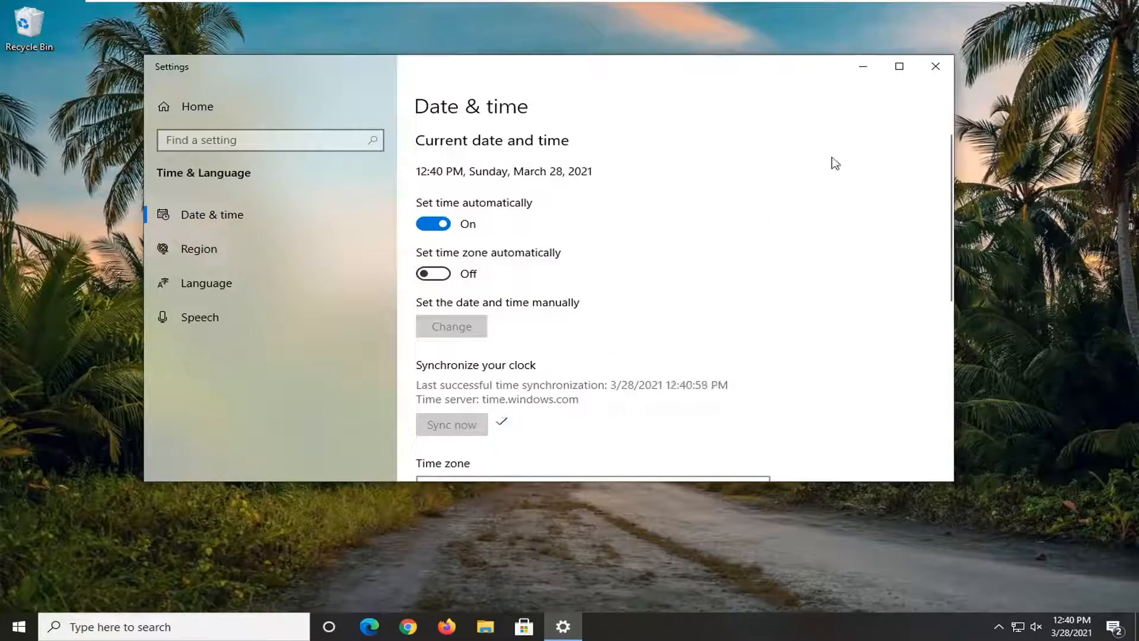
left_click(935, 66)
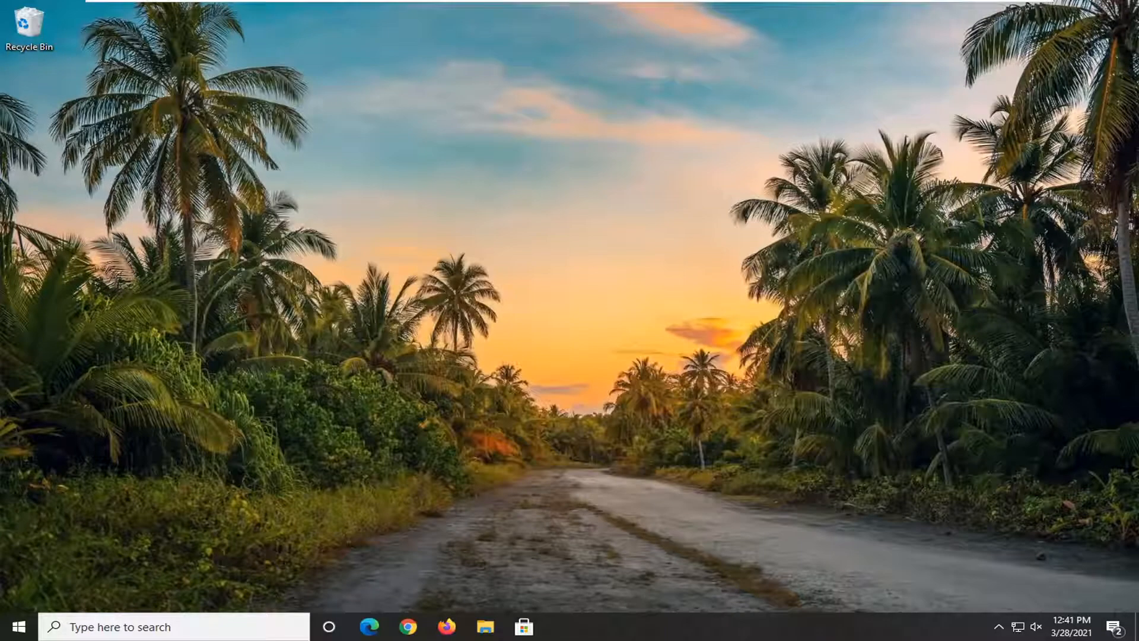